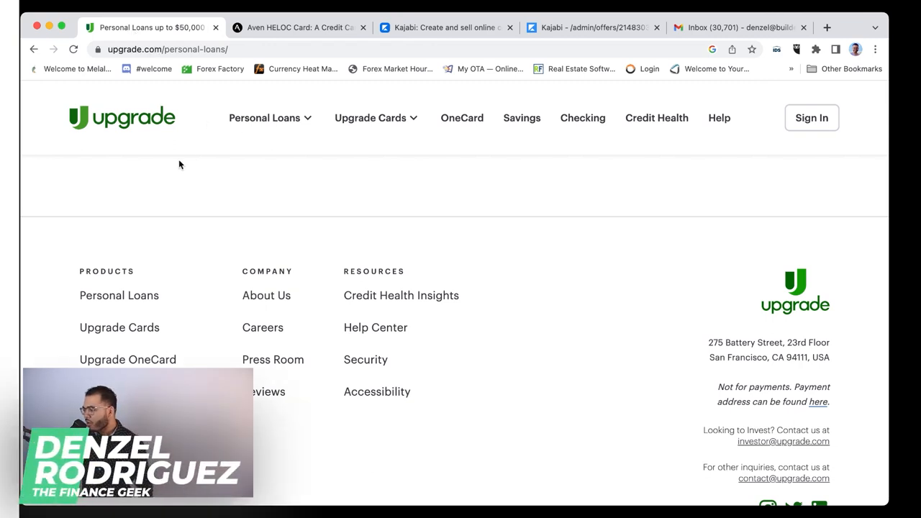
{"action": "mouse_move", "coordinate": [159, 282]}
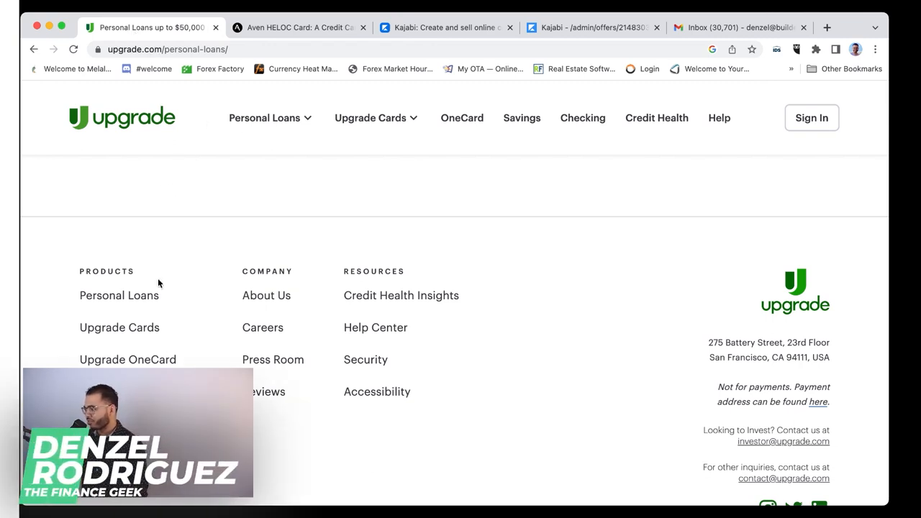
Browse the Personal Loans and Upgrade Cards menus, ending with Refinance, Debt Consolidation and Home Improvement shown
{"action": "scroll", "scroll_direction": "down", "scroll_amount": 3}
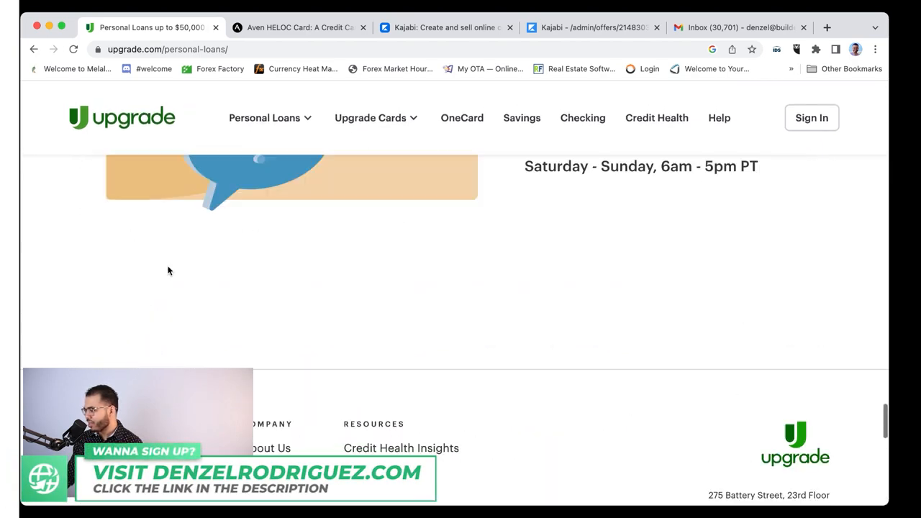
{"action": "left_click", "coordinate": [270, 117]}
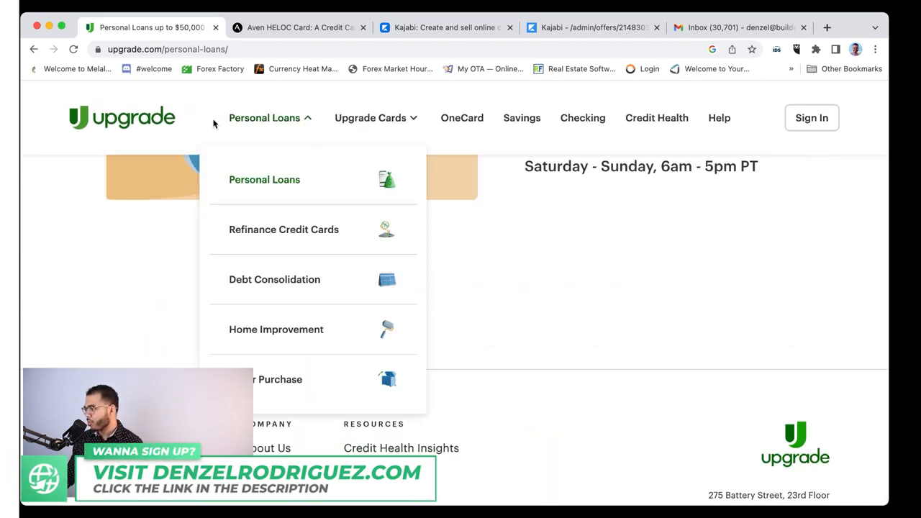
{"action": "mouse_move", "coordinate": [389, 132]}
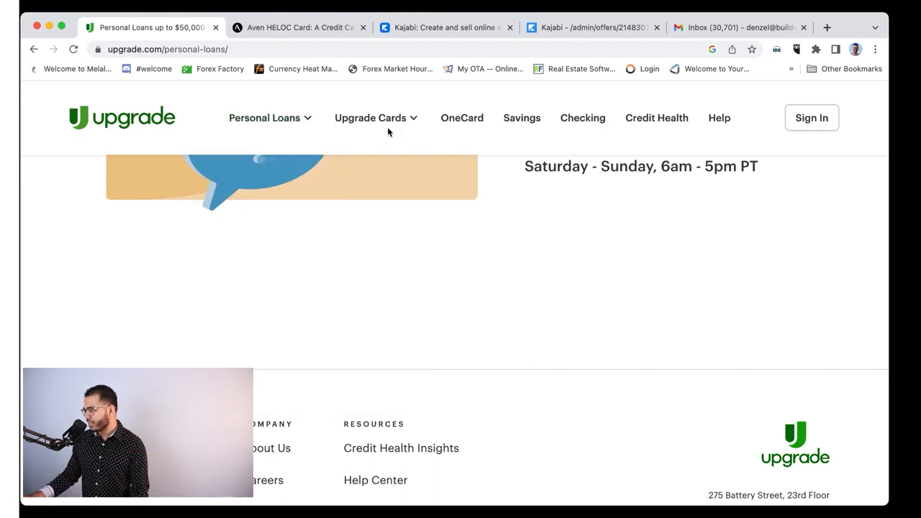
{"action": "scroll", "scroll_direction": "up", "scroll_amount": 3}
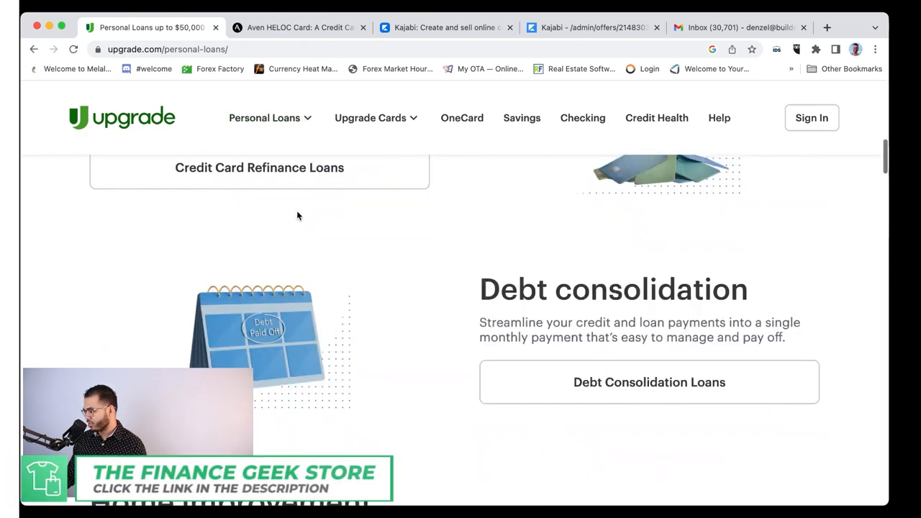
{"action": "scroll", "scroll_direction": "up", "scroll_amount": 3}
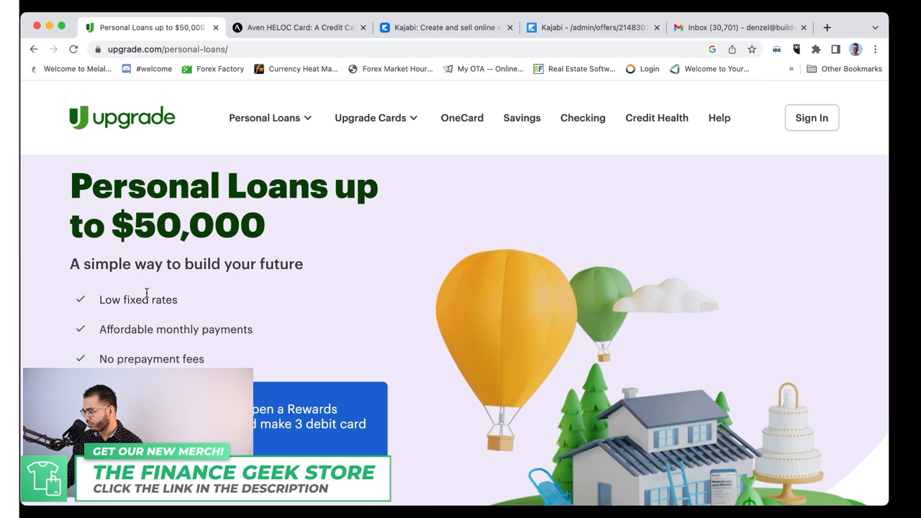
{"action": "mouse_move", "coordinate": [305, 118]}
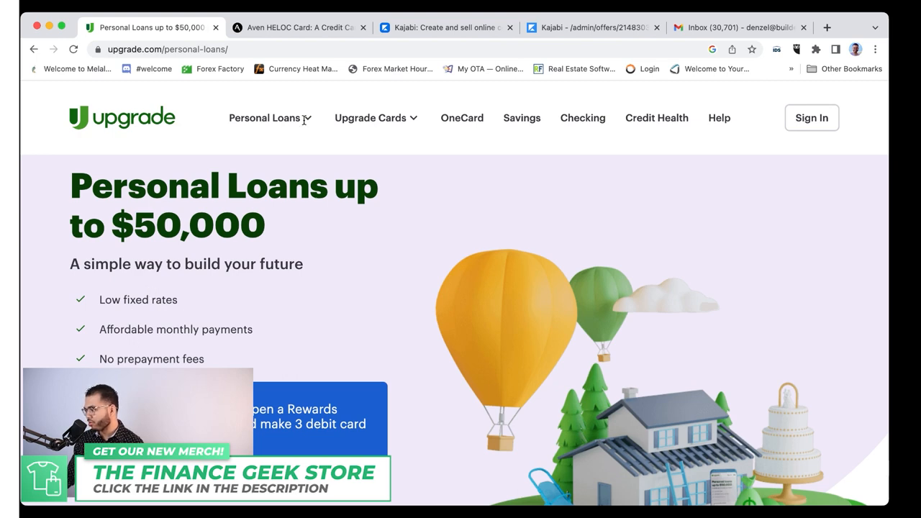
{"action": "left_click", "coordinate": [270, 117]}
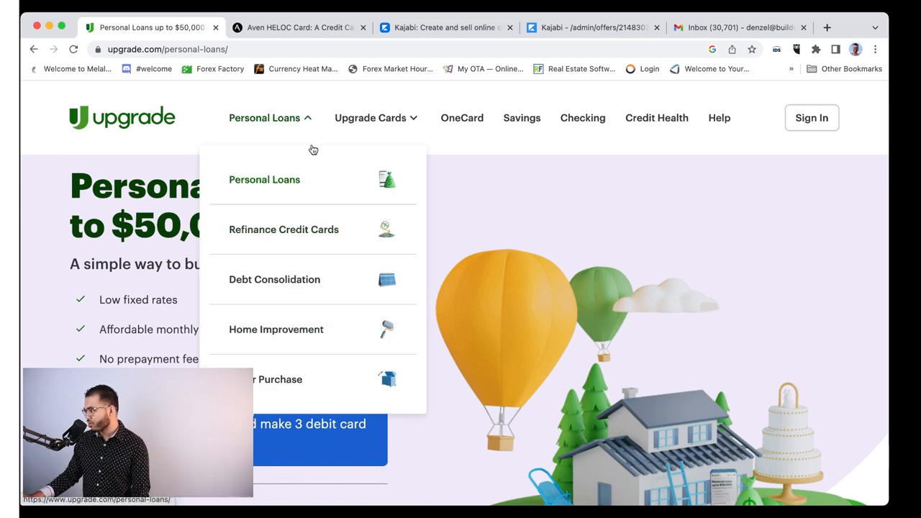
{"action": "left_click", "coordinate": [371, 117]}
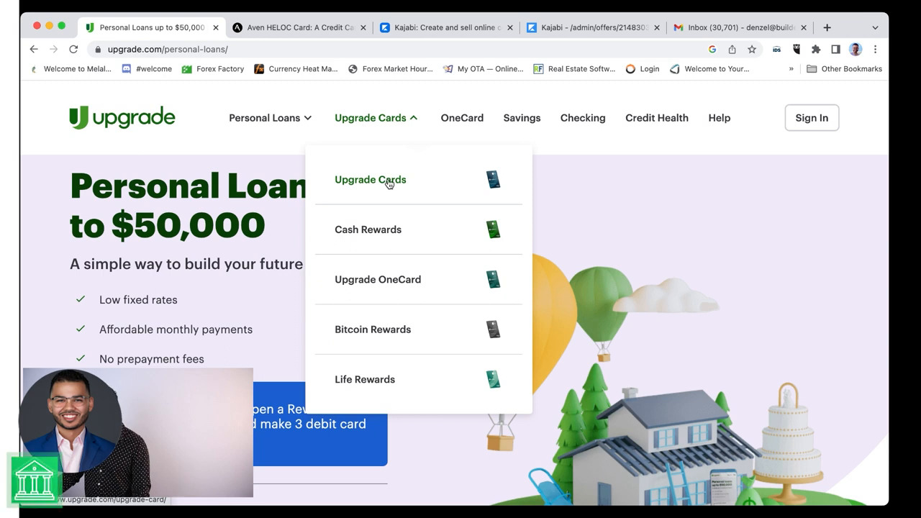
{"action": "mouse_move", "coordinate": [291, 101]}
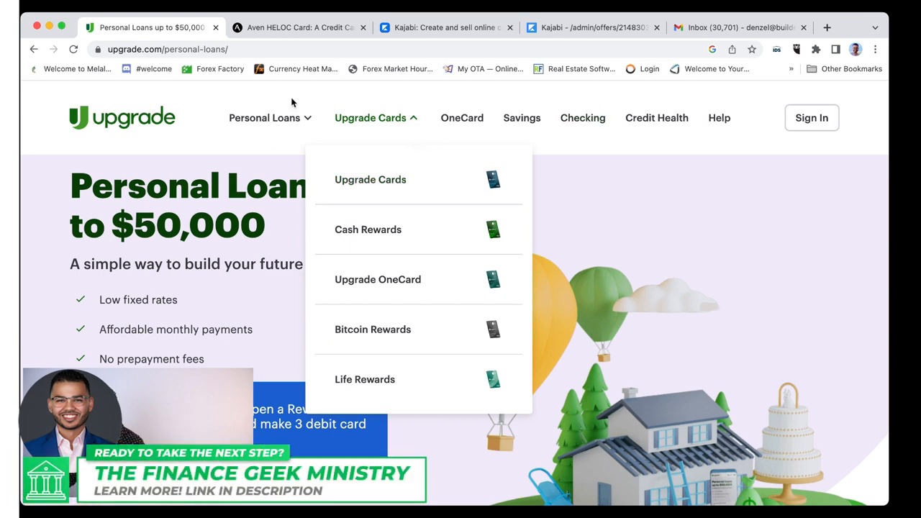
{"action": "left_click", "coordinate": [264, 118]}
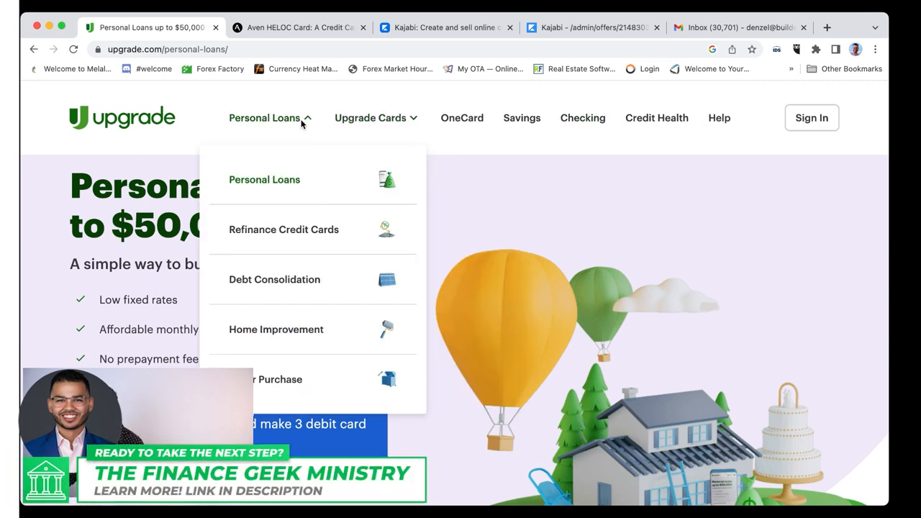
Scroll past the Check Your Rate form to the $15,000, 36-month, $449.50 monthly example offer
{"action": "scroll", "scroll_direction": "down", "scroll_amount": 3}
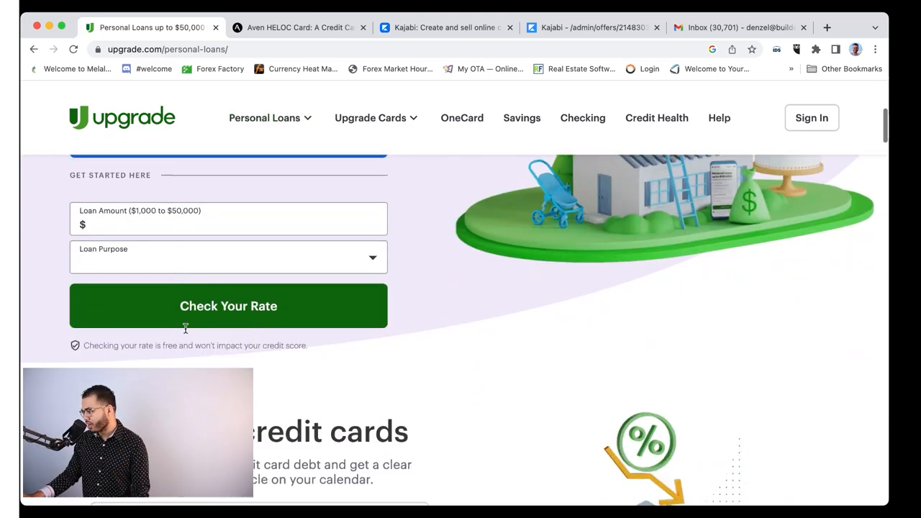
{"action": "scroll", "scroll_direction": "down", "scroll_amount": 3}
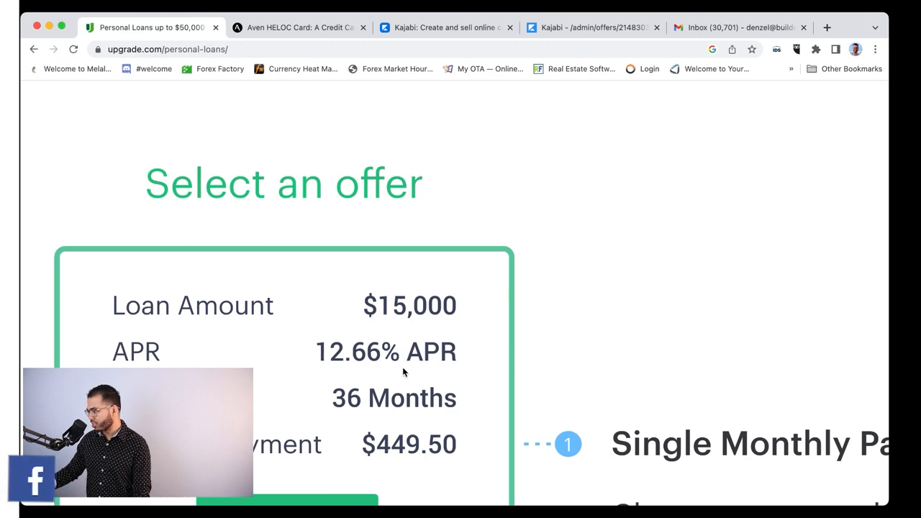
{"action": "scroll", "scroll_direction": "down", "scroll_amount": 3}
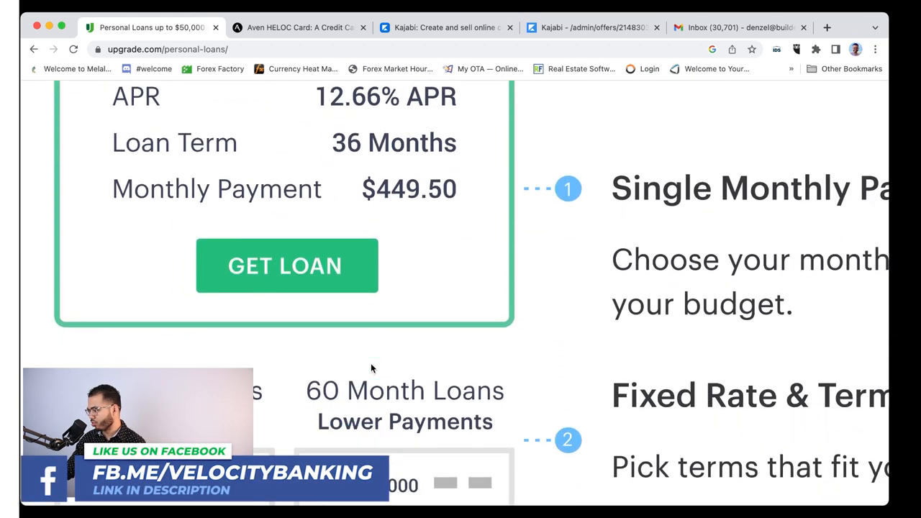